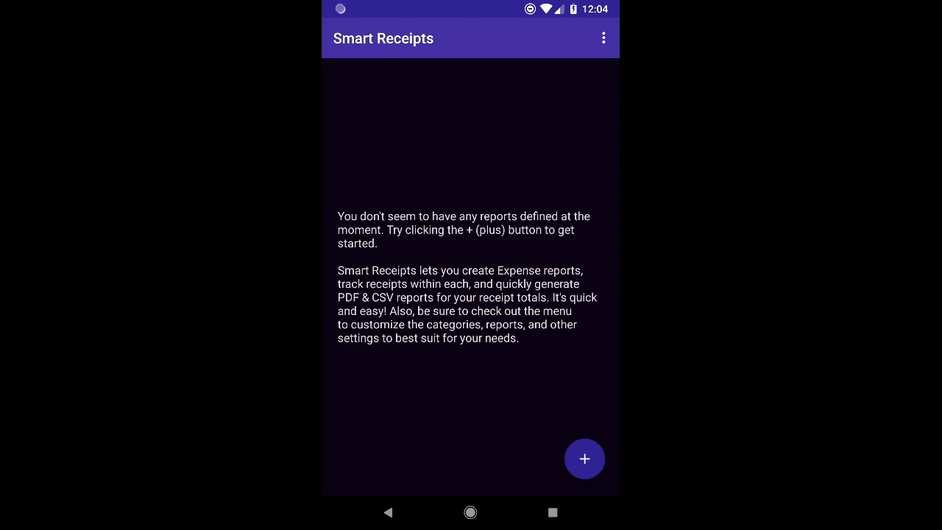
- Start a new expense report from the reports screen
{"action": "left_click", "coordinate": [584, 459]}
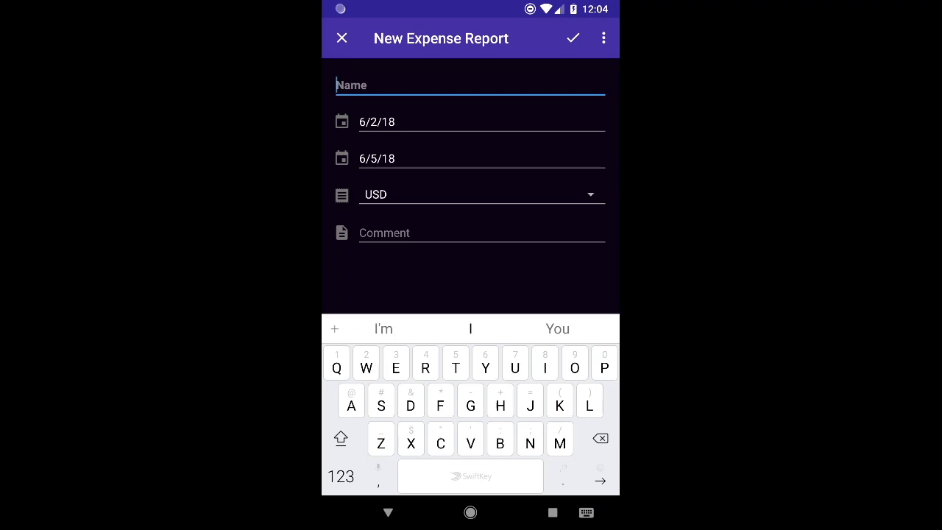
- Set the report date range to June 1–30, 2018
{"action": "type", "text": "Ju"}
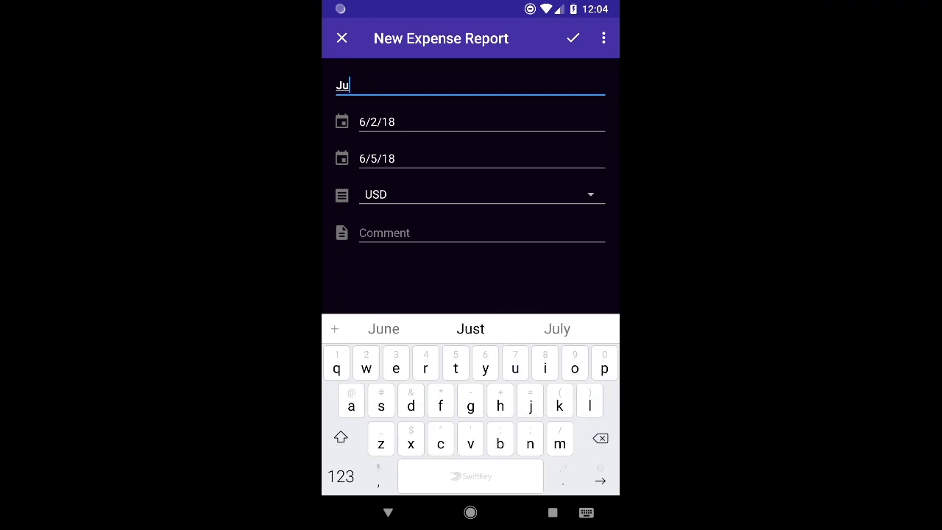
{"action": "left_click", "coordinate": [384, 329]}
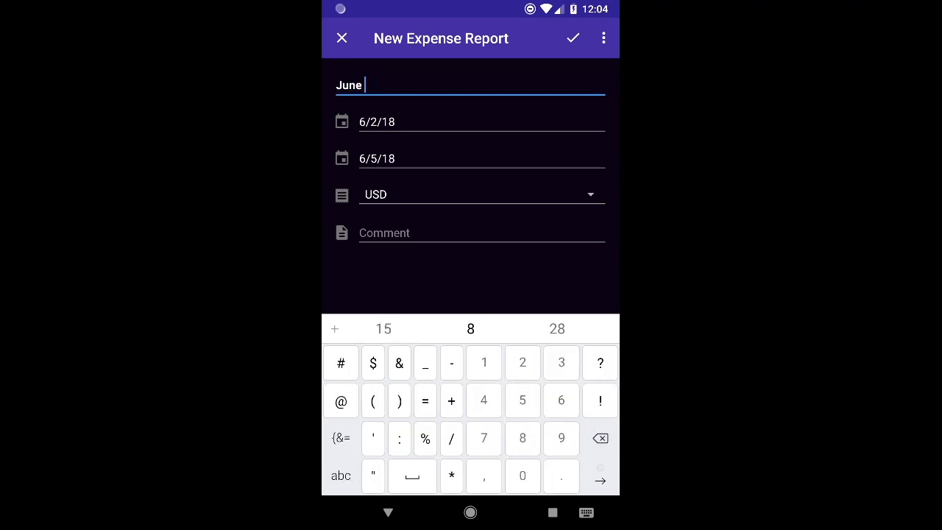
{"action": "type", "text": "2018"}
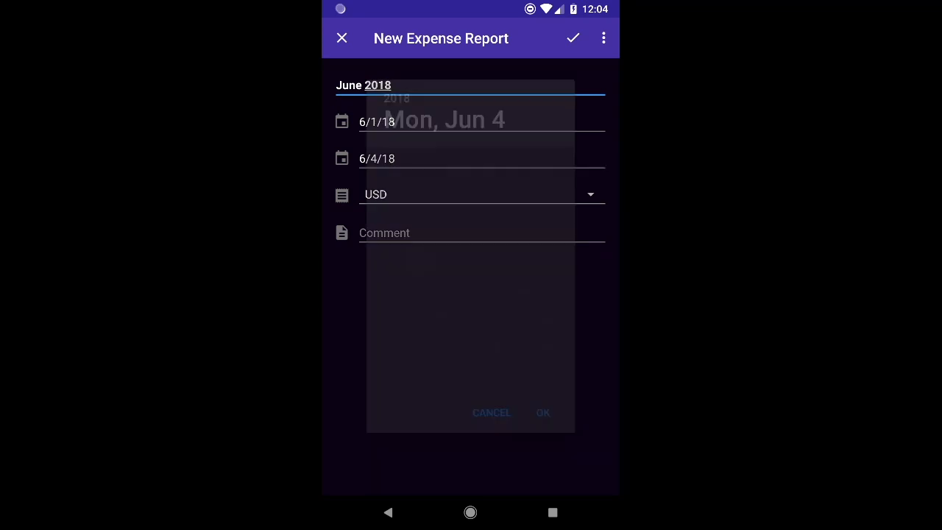
{"action": "left_click", "coordinate": [543, 412]}
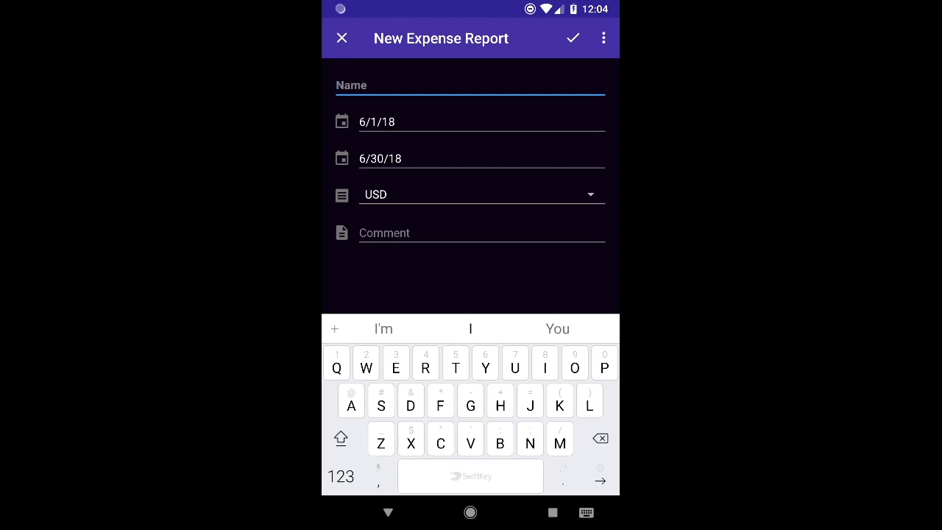
- Name the report 'Trip to Florida' and save it
{"action": "type", "text": "Tr"}
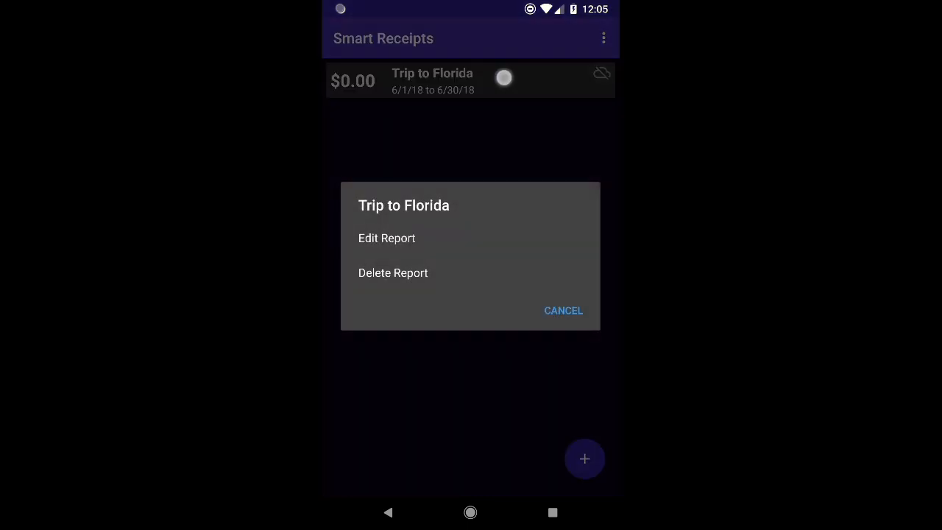
- Dismiss the report options and open the Trip to Florida report
{"action": "left_click", "coordinate": [564, 310]}
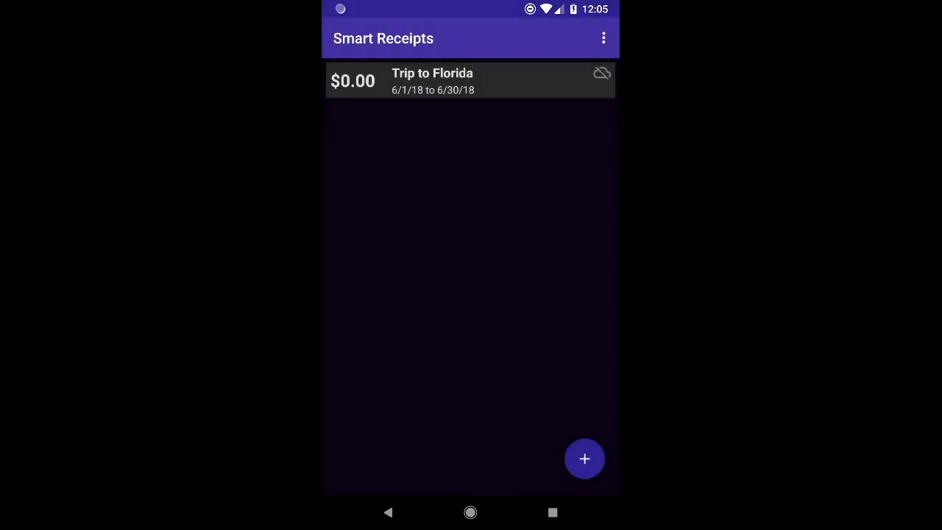
{"action": "left_click", "coordinate": [433, 81]}
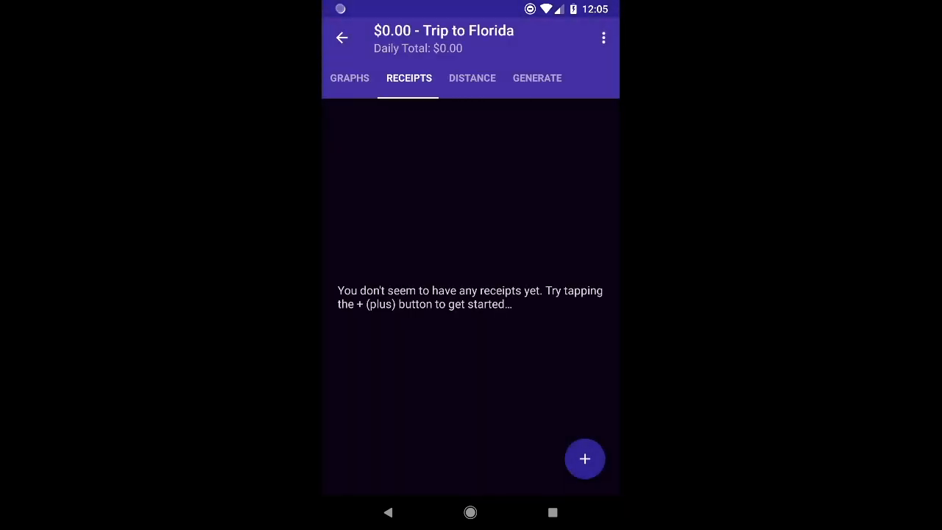